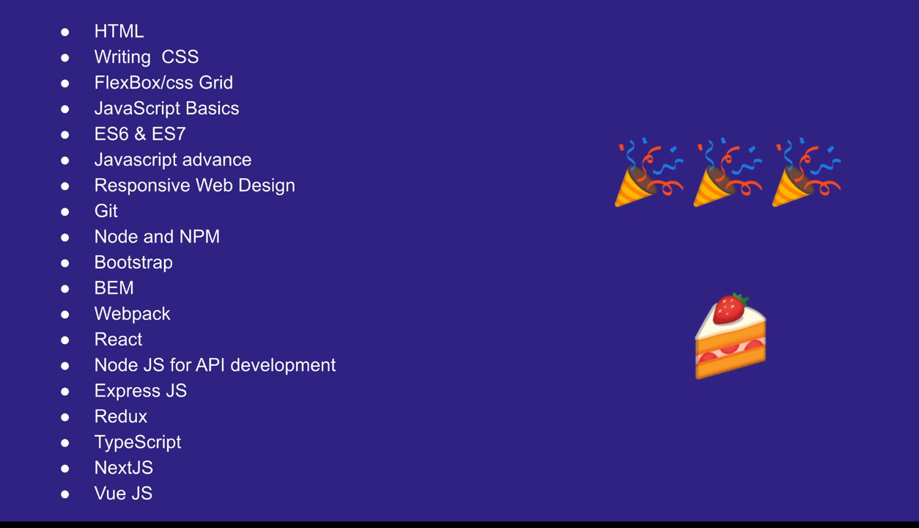
mouse_move(642, 165)
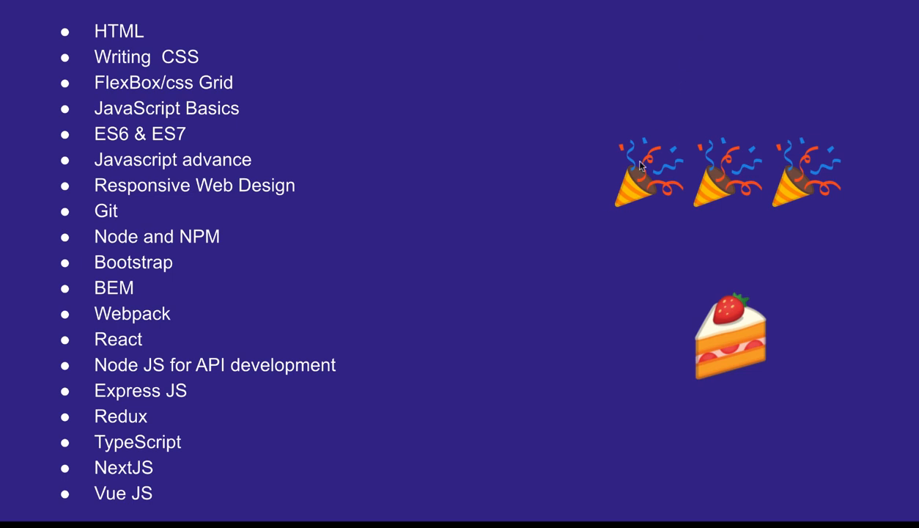
mouse_move(642, 126)
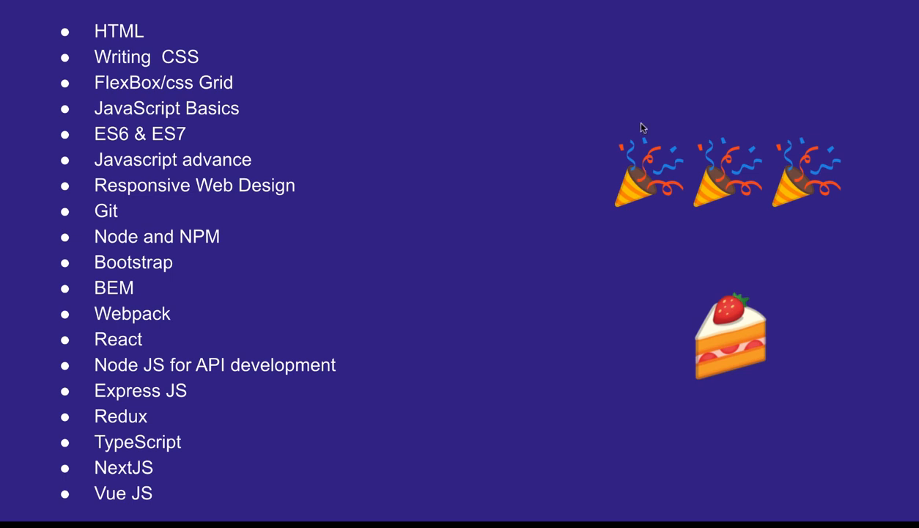